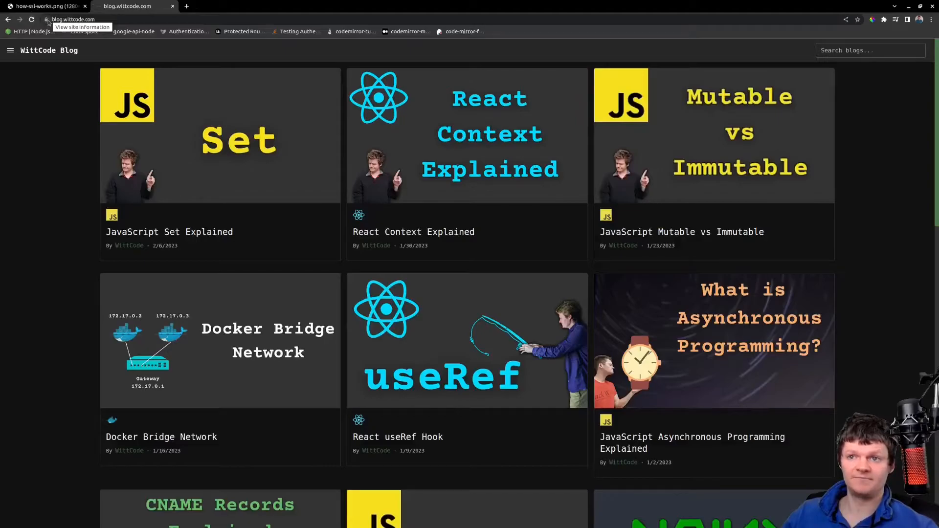
View blog.wittcode.com's Let's Encrypt R3 certificate from the padlock, then open a terminal.
click(45, 19)
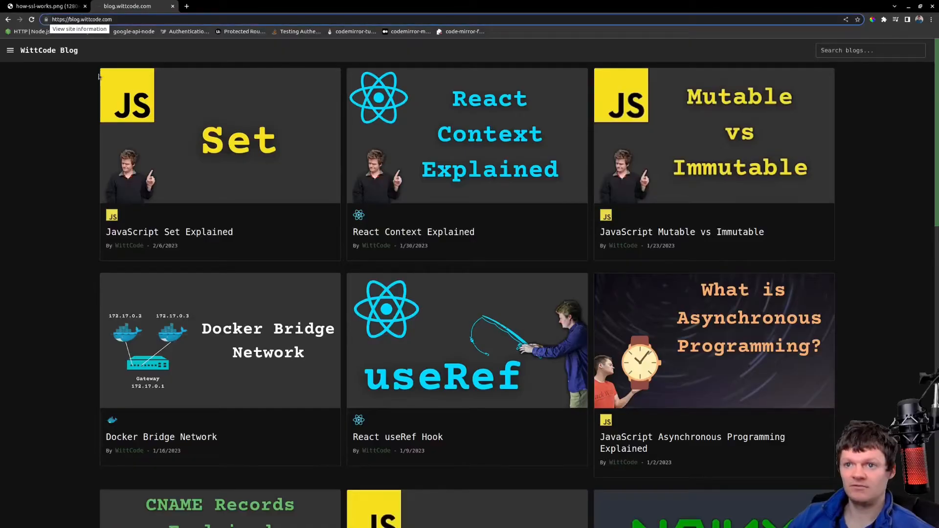
click(52, 19)
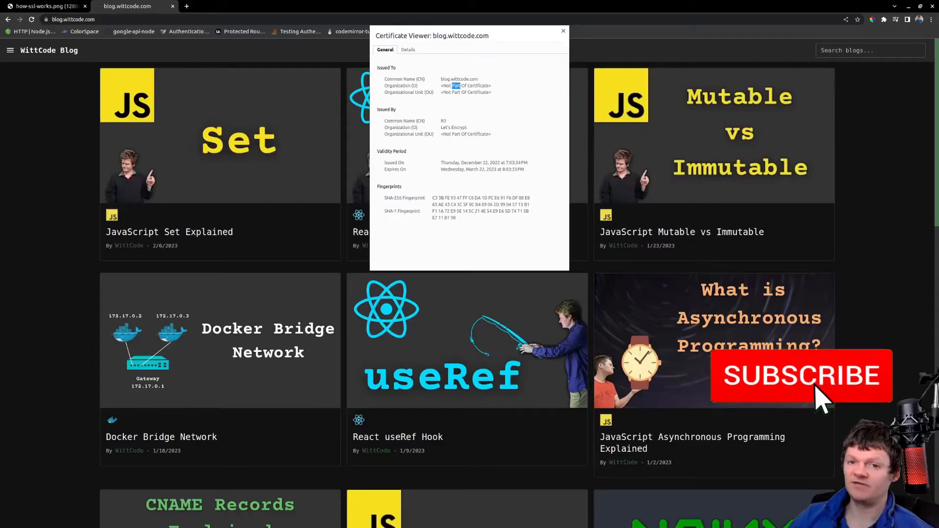
click(801, 375)
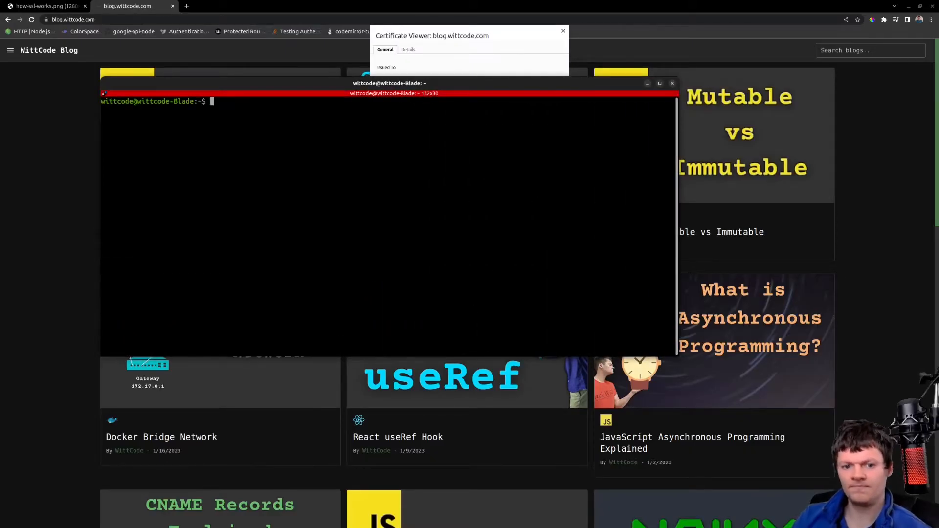
Run openssl s_client -showcerts on blog.wittcode.com:443 and scroll through the certificate output.
text(openssl s_client 0)
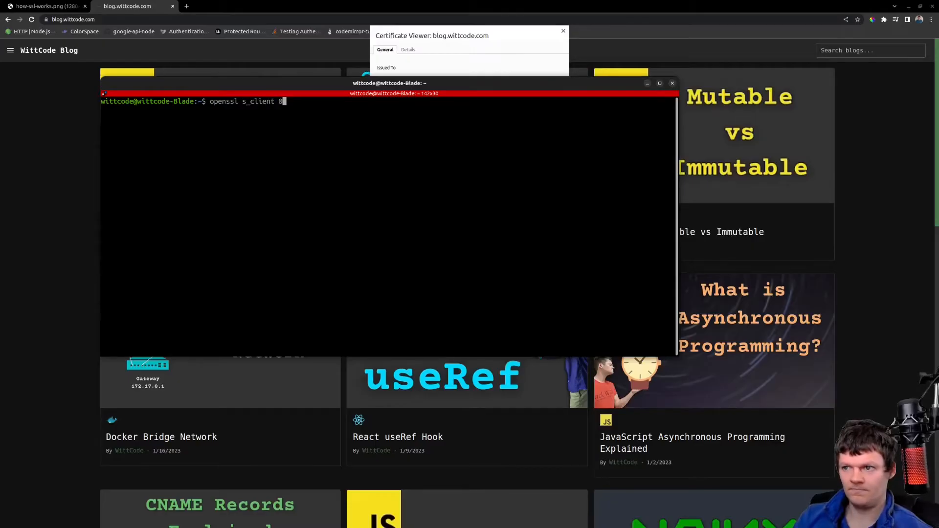
text(-showcerts blog.w)
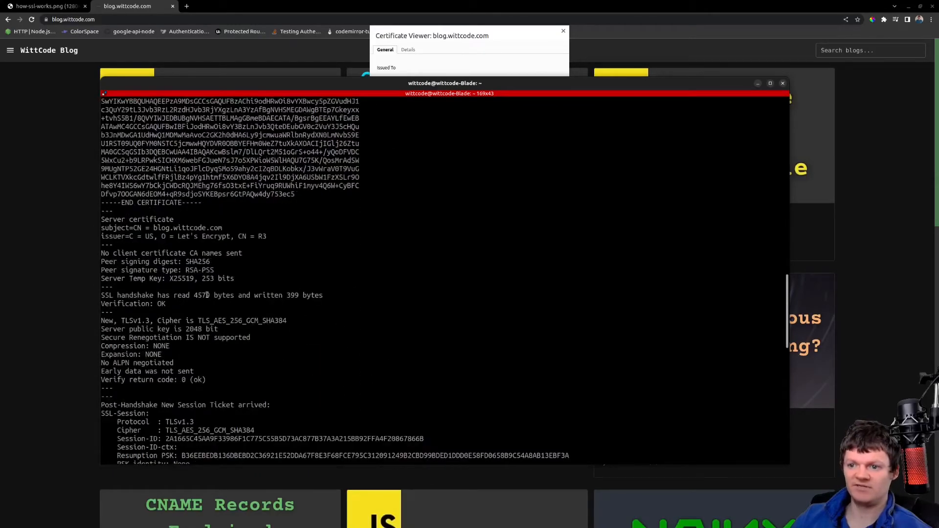
scroll(down, 3)
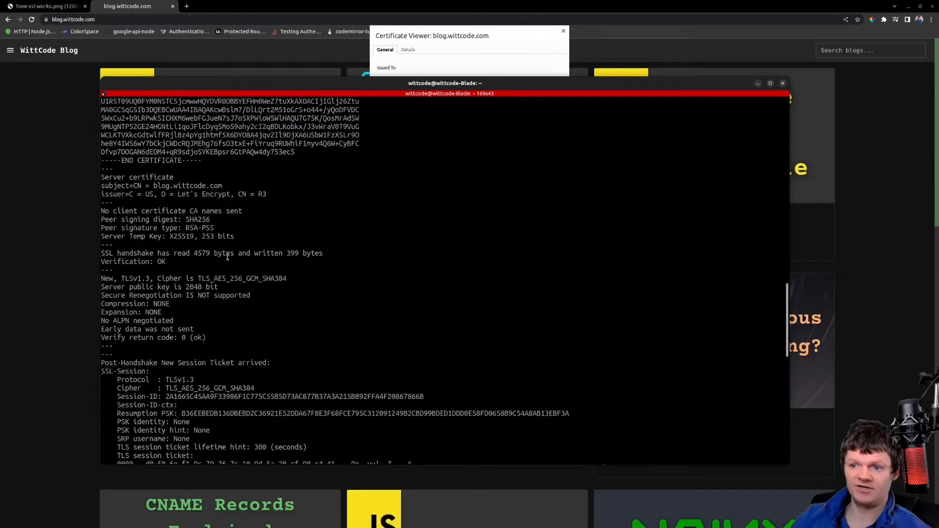
scroll(down, 3)
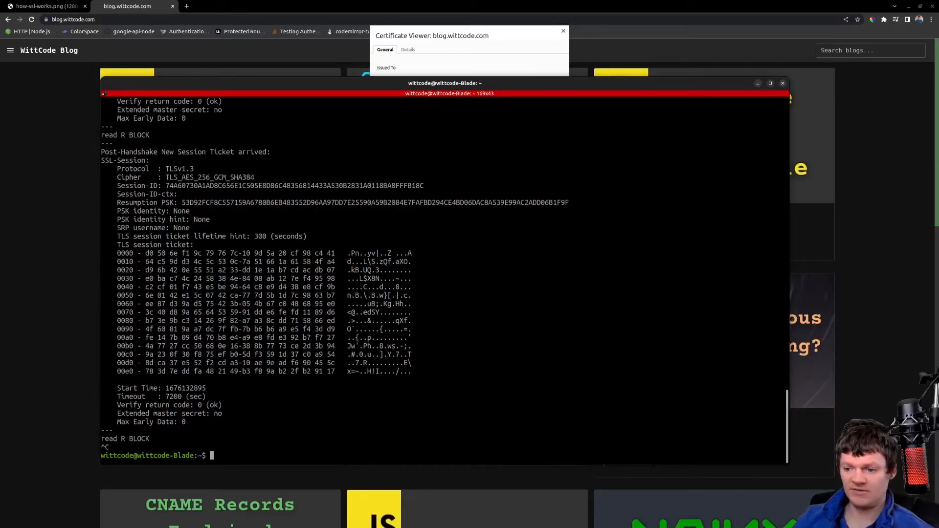
Retype the openssl s_client command for blog.wittcode.com:443, then view the how-ssl-works.png diagram tab.
text(openssl s_client -showcerts blog.wittcode.com:443)
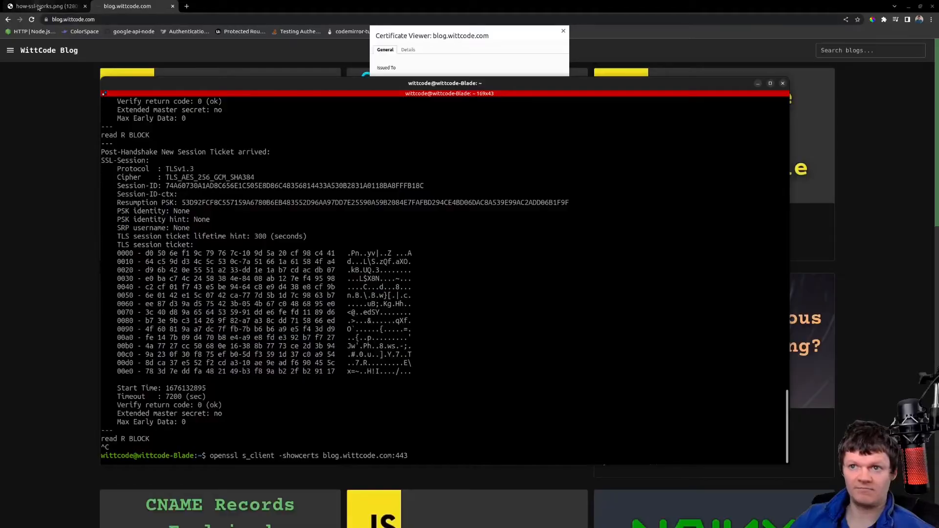
click(42, 6)
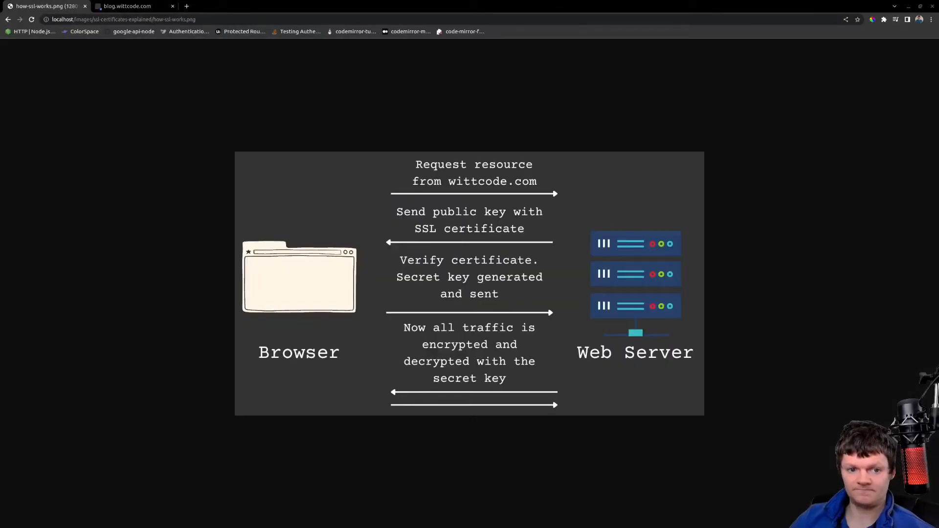